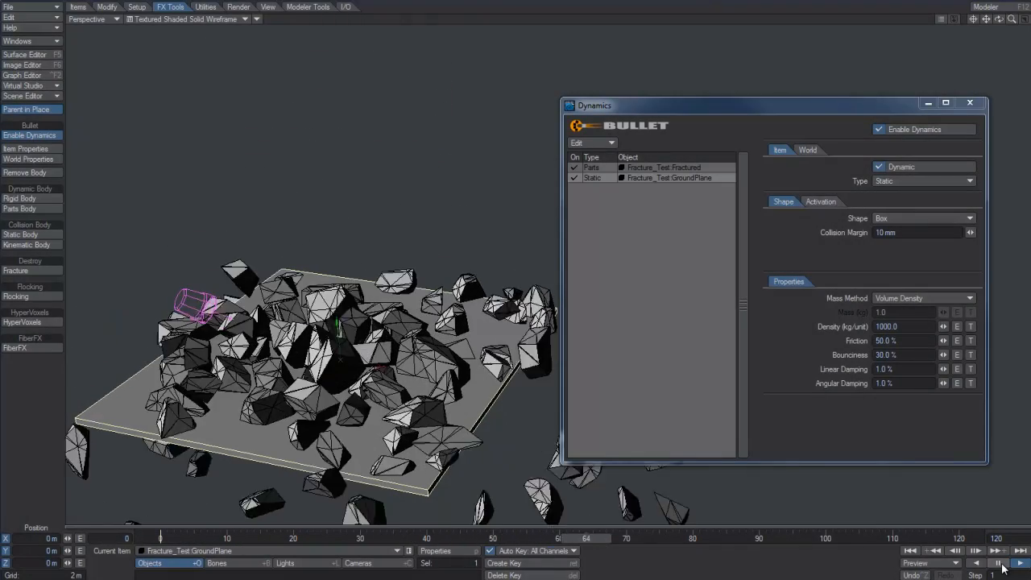
Fracture a thin test slab with the default Fracture settings
click(999, 563)
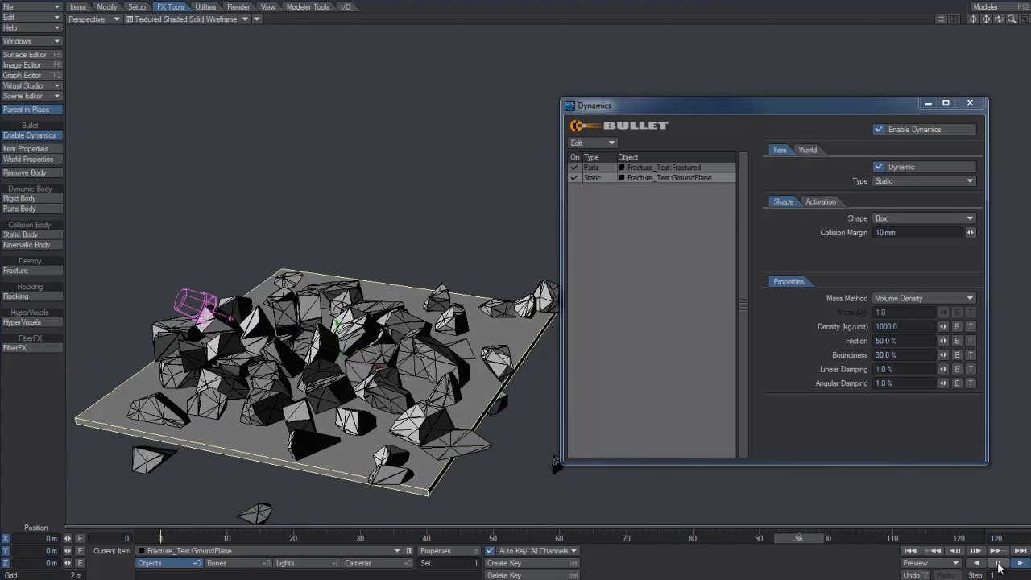
click(909, 551)
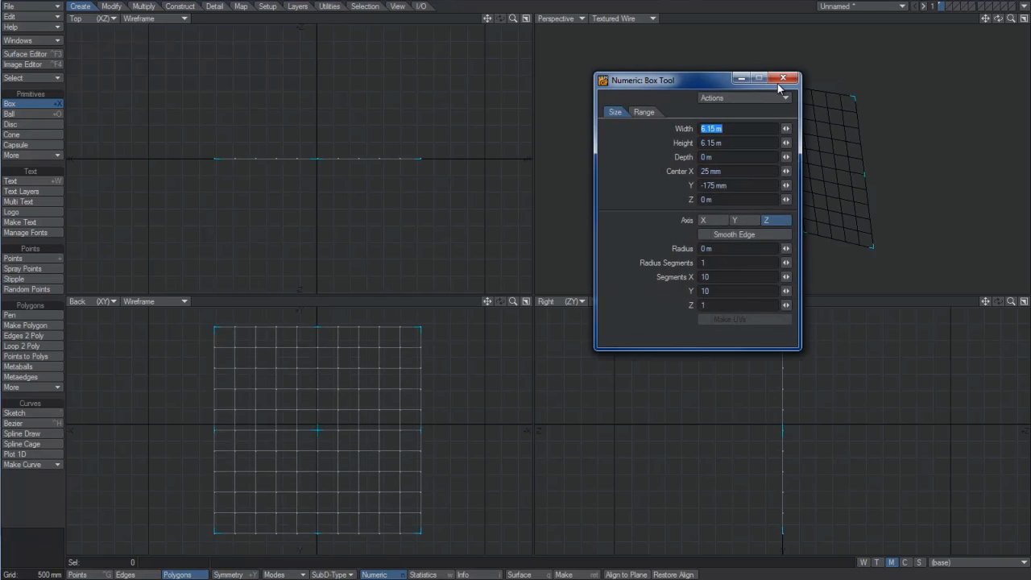
click(783, 79)
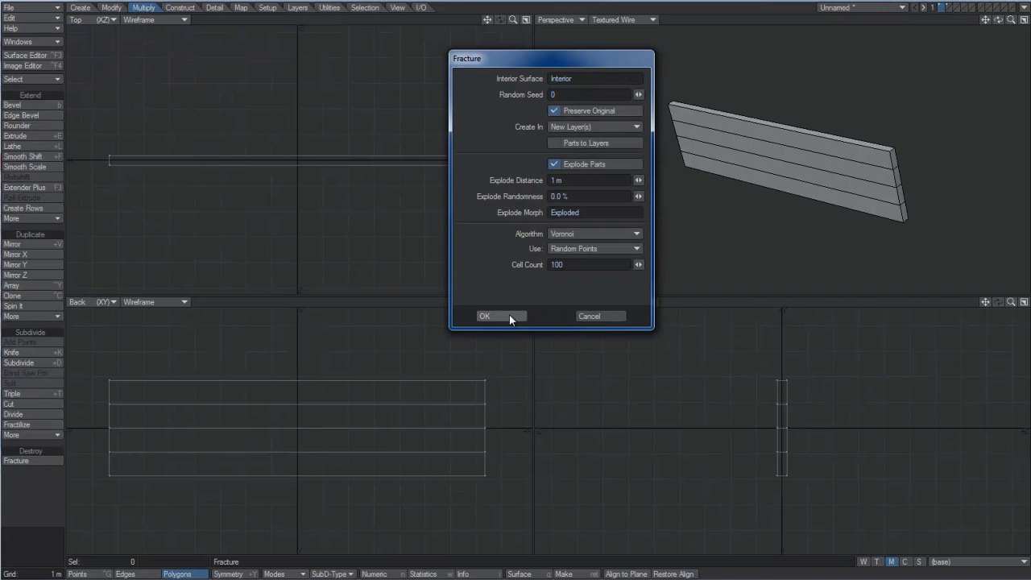
click(485, 315)
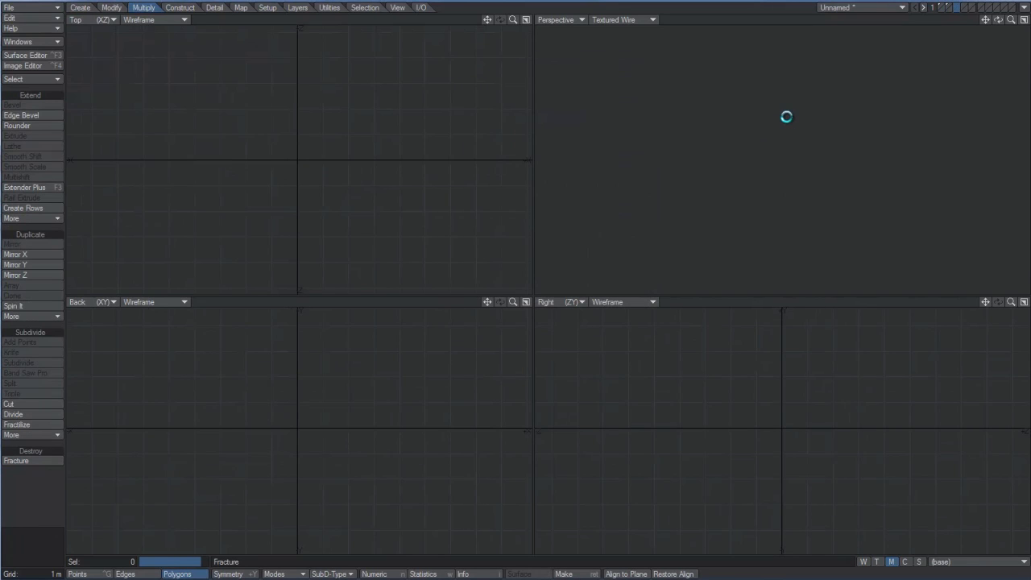
click(16, 461)
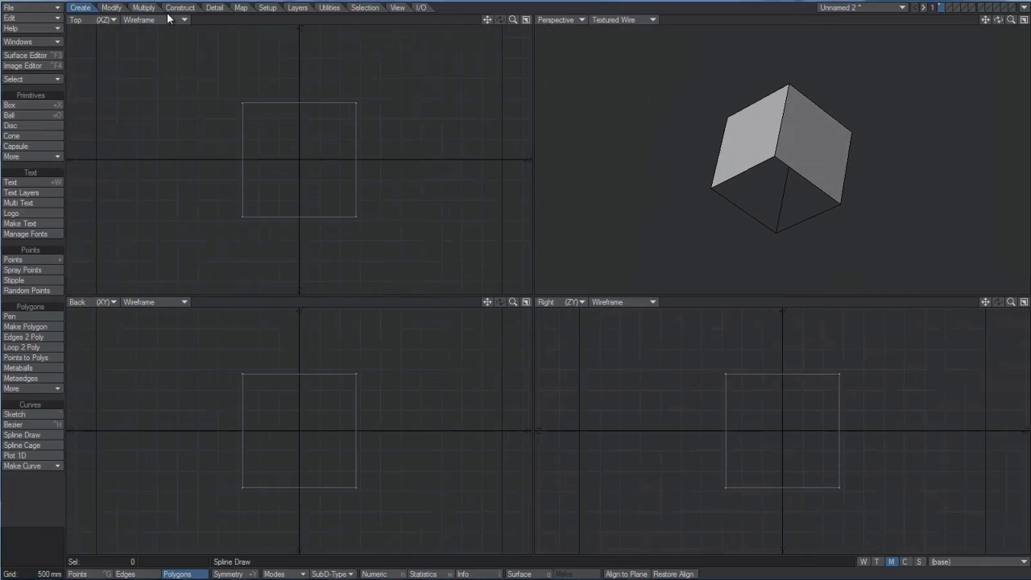
Fracture a plain cube with default settings so it breaks into separated chunks
click(143, 6)
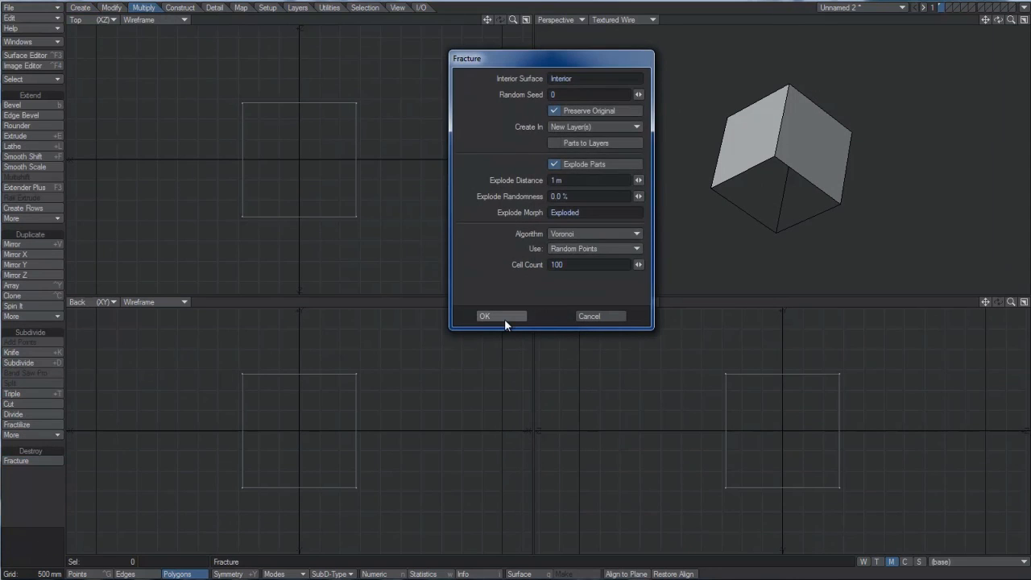
click(483, 315)
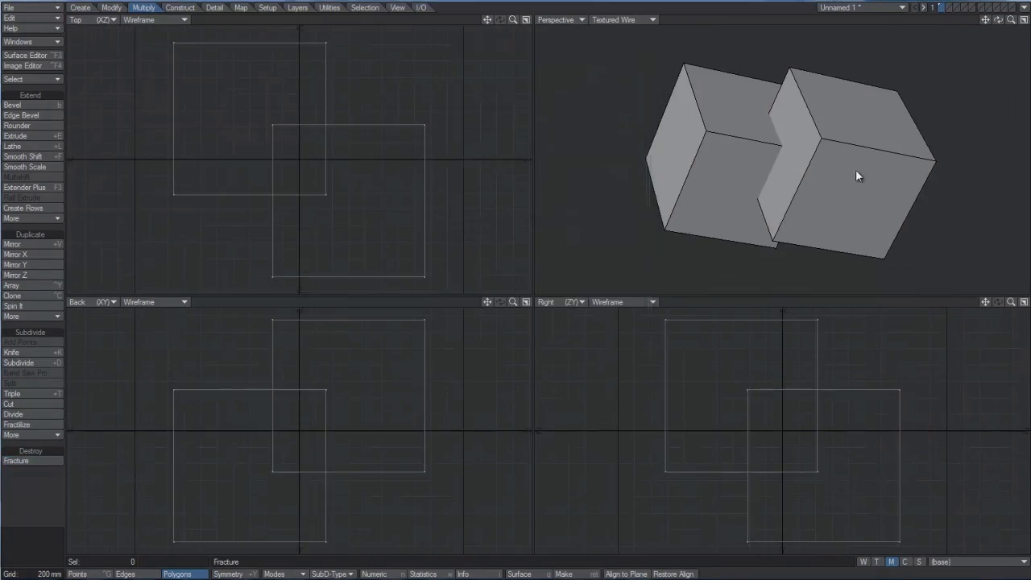
click(16, 461)
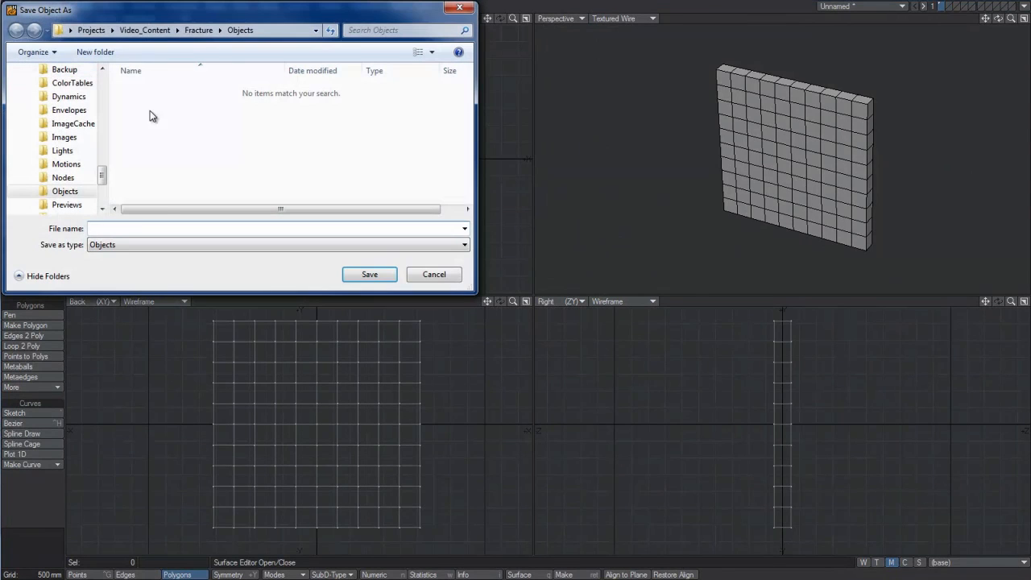
Save the subdivided upright slab as an object named Fracture_Test
text(Fracture_Test)
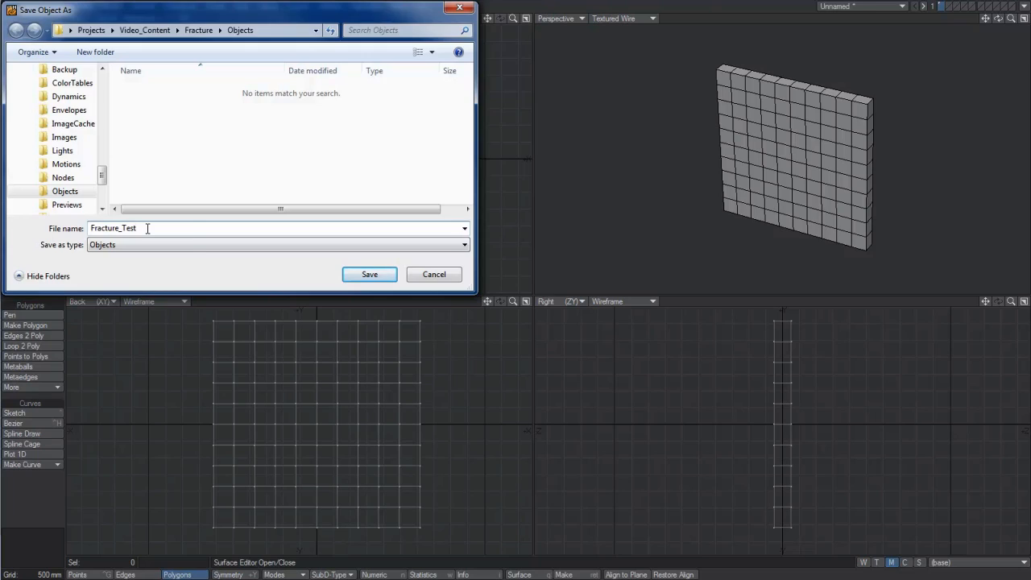
click(369, 273)
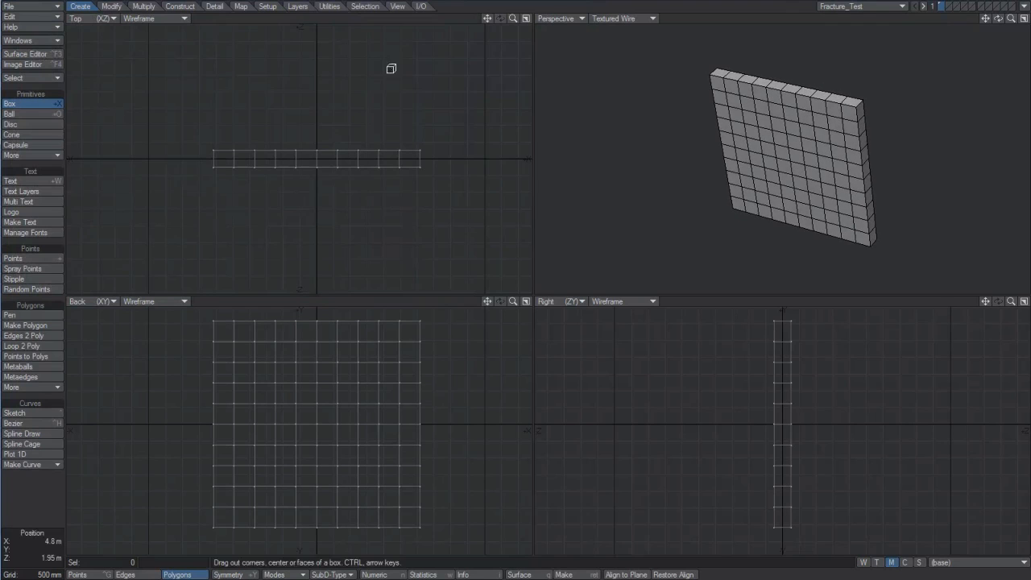
Fracture the slab into 100 Voronoi cells from random points, preserving the original layer
click(143, 6)
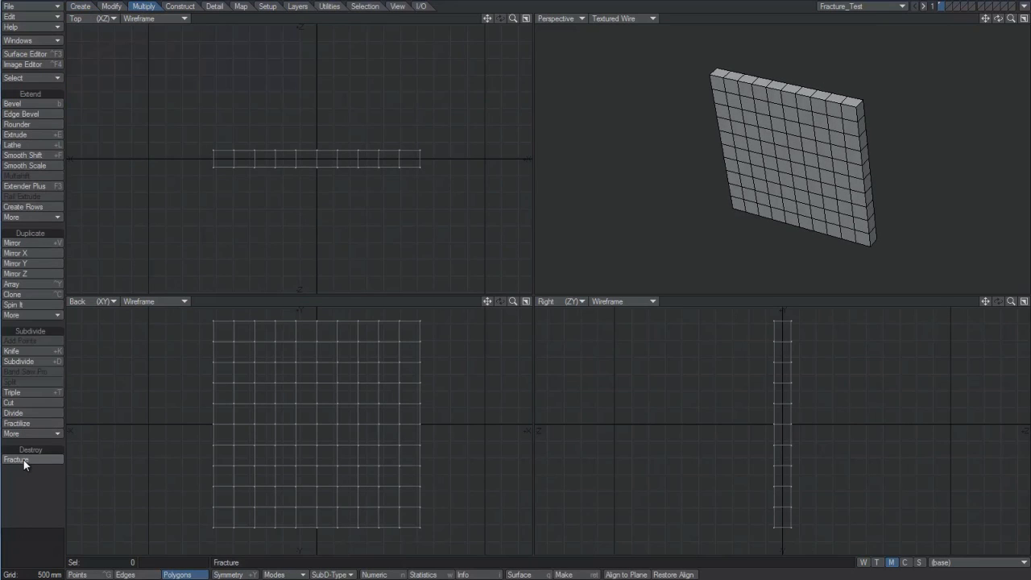
click(16, 459)
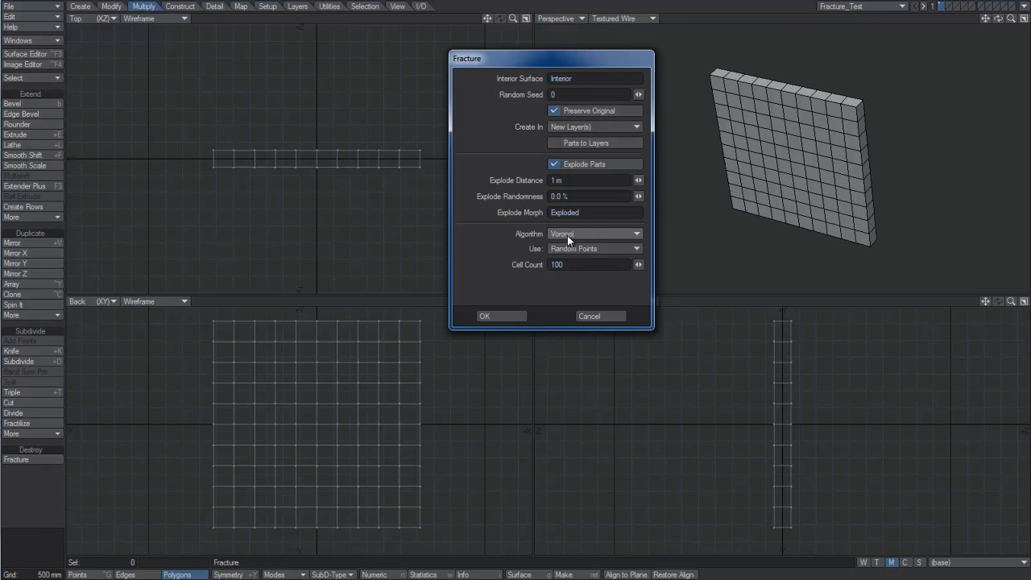
click(594, 234)
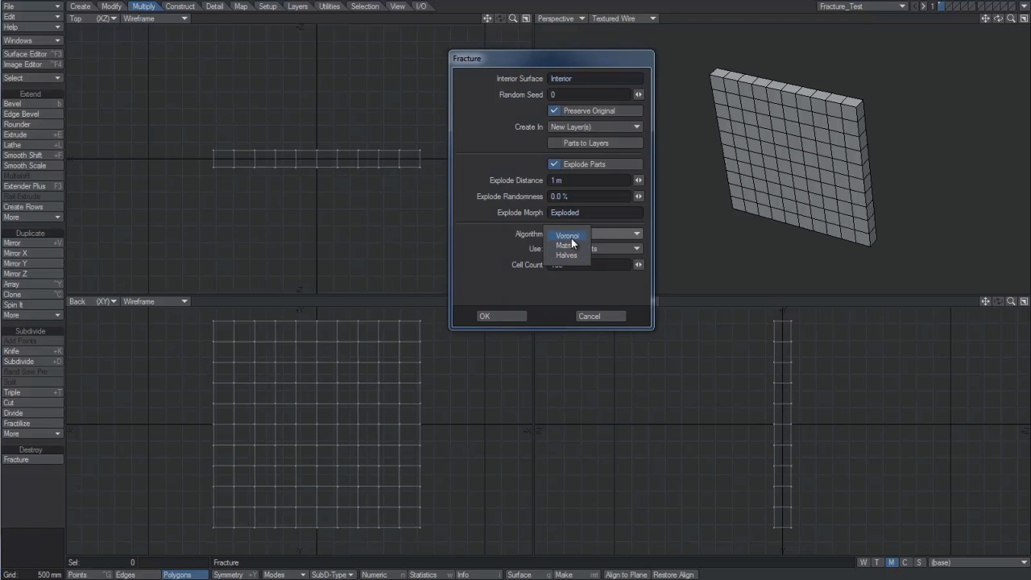
click(567, 235)
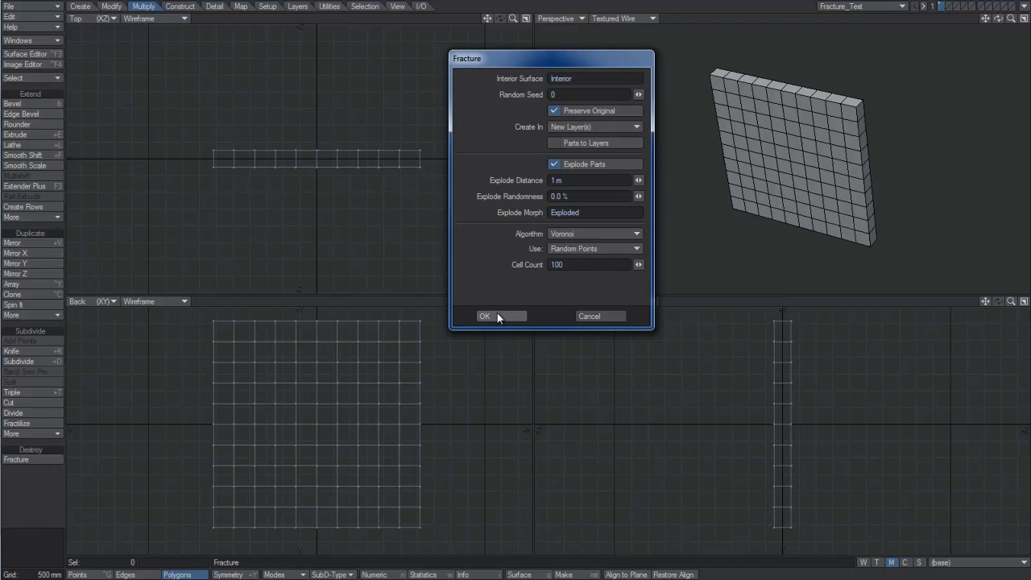
click(484, 316)
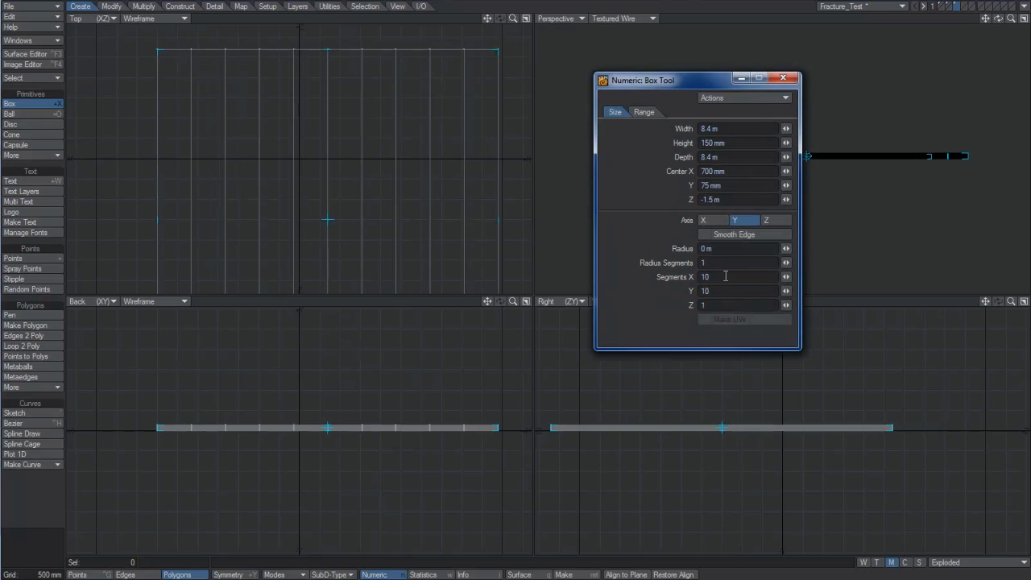
Create a flat ground box and name its layer GroundPlane in the Layers panel
click(782, 77)
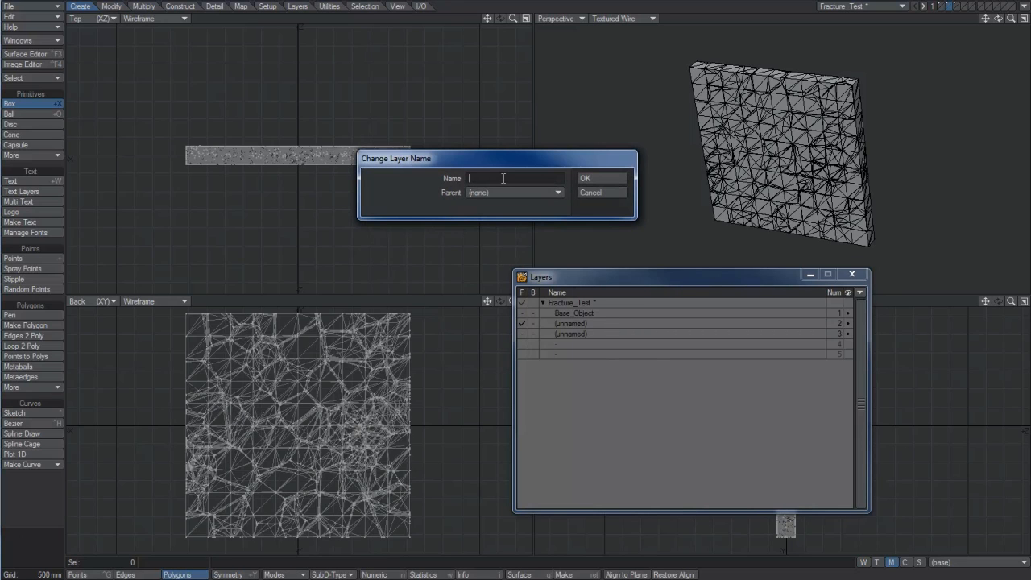
click(584, 177)
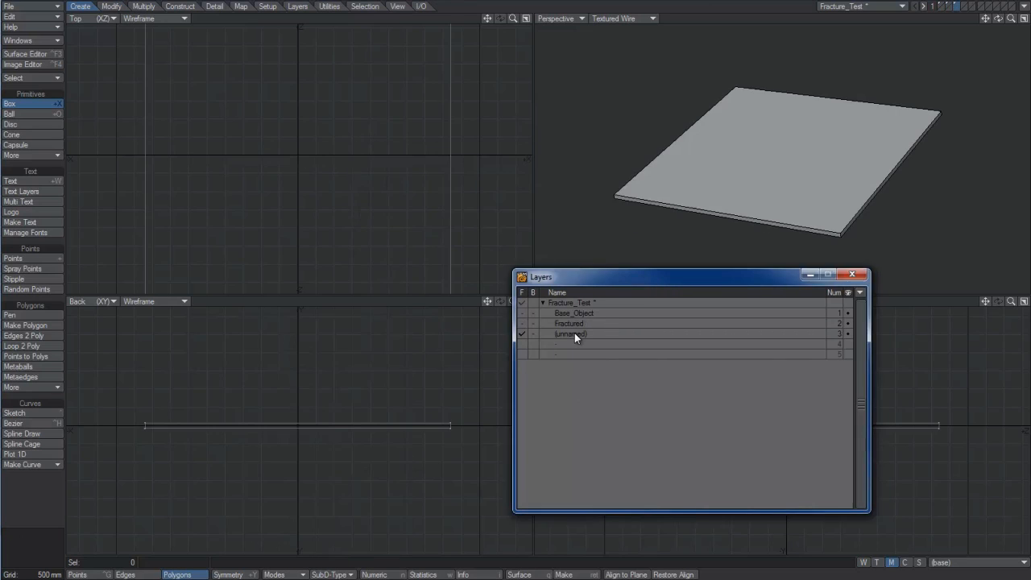
text(GroundPlane)
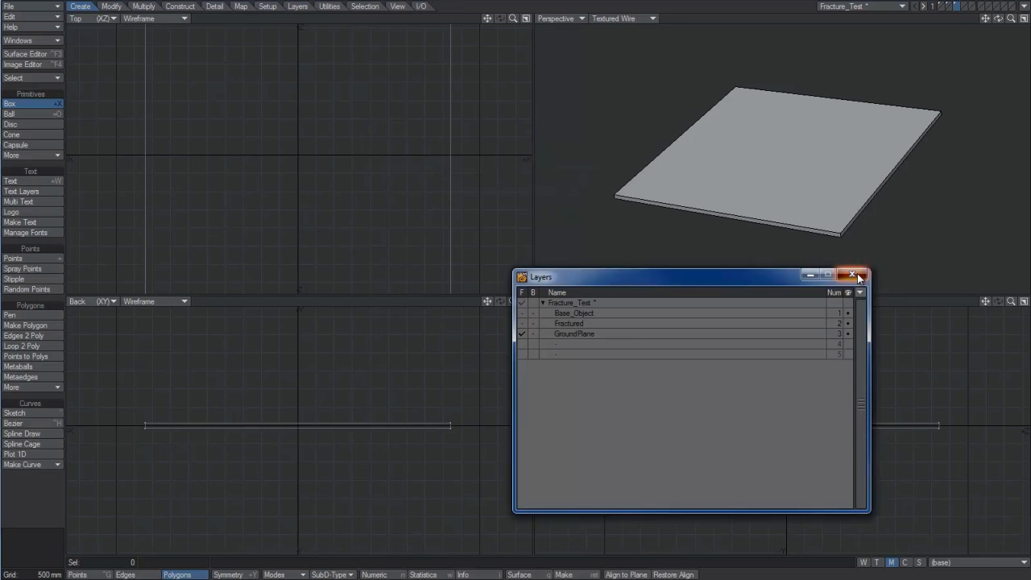
click(851, 274)
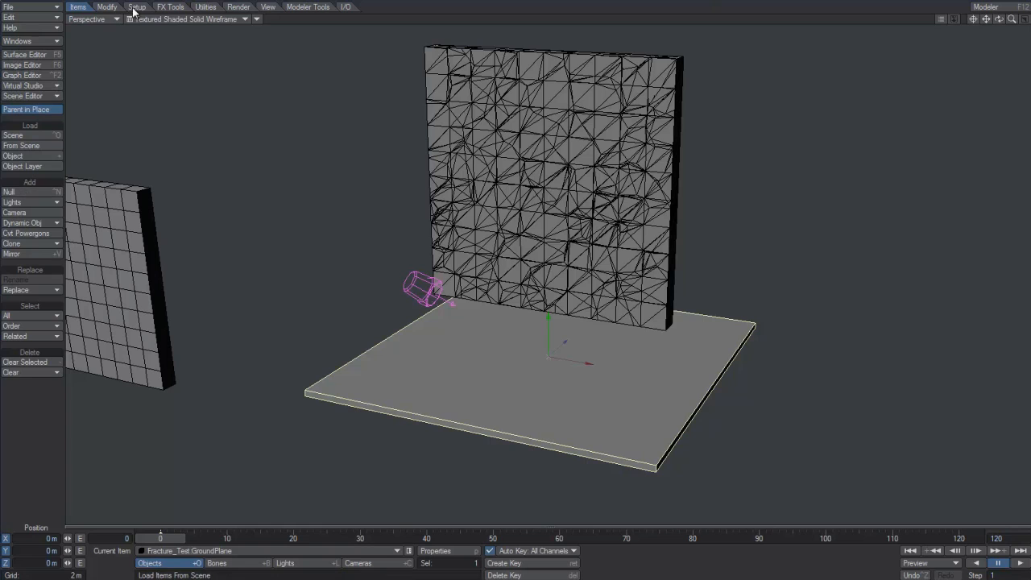
Set the fractured slab as a Bullet Parts body over the static ground and play the simulation
click(171, 6)
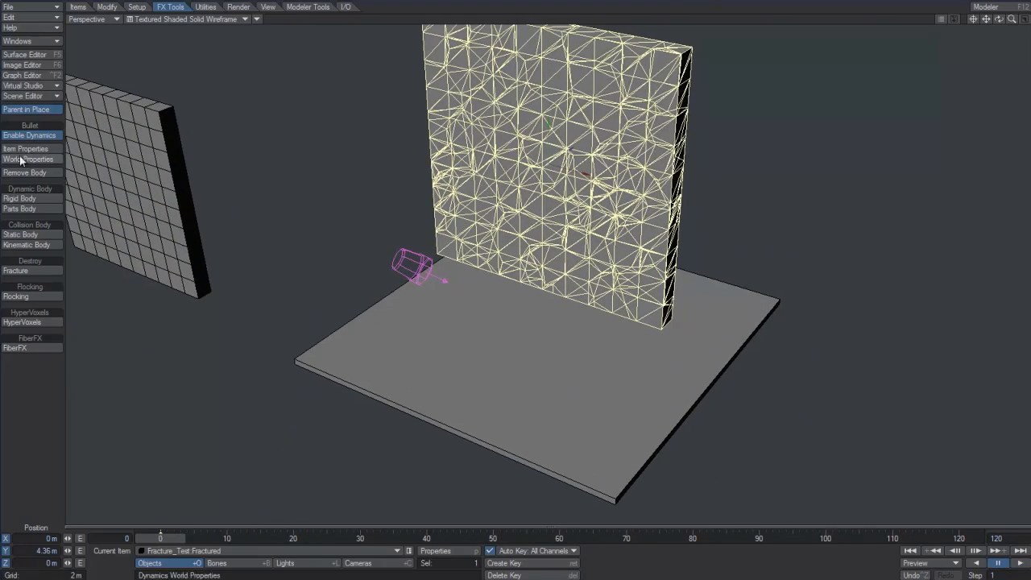
click(26, 149)
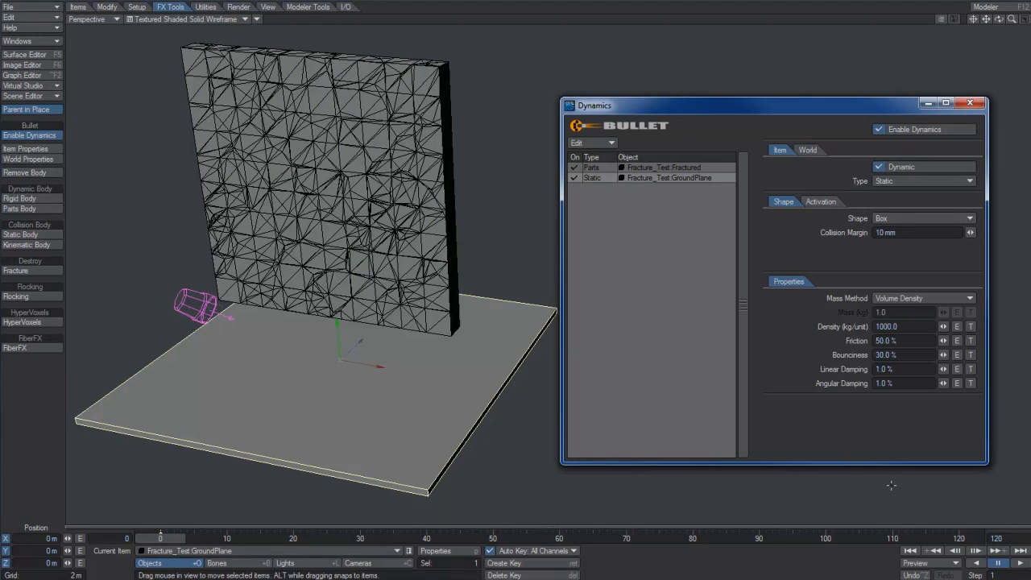
click(997, 562)
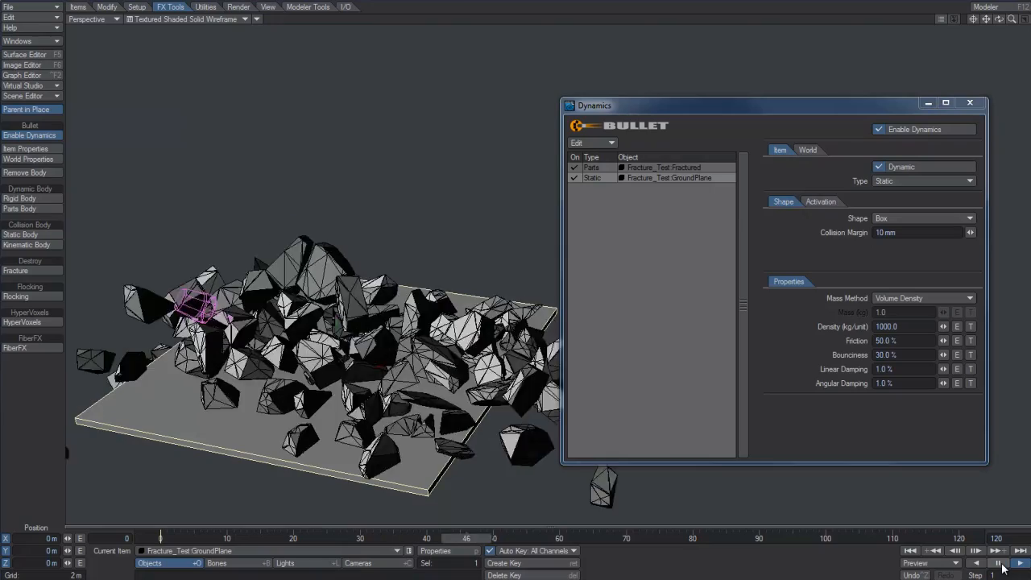
click(997, 563)
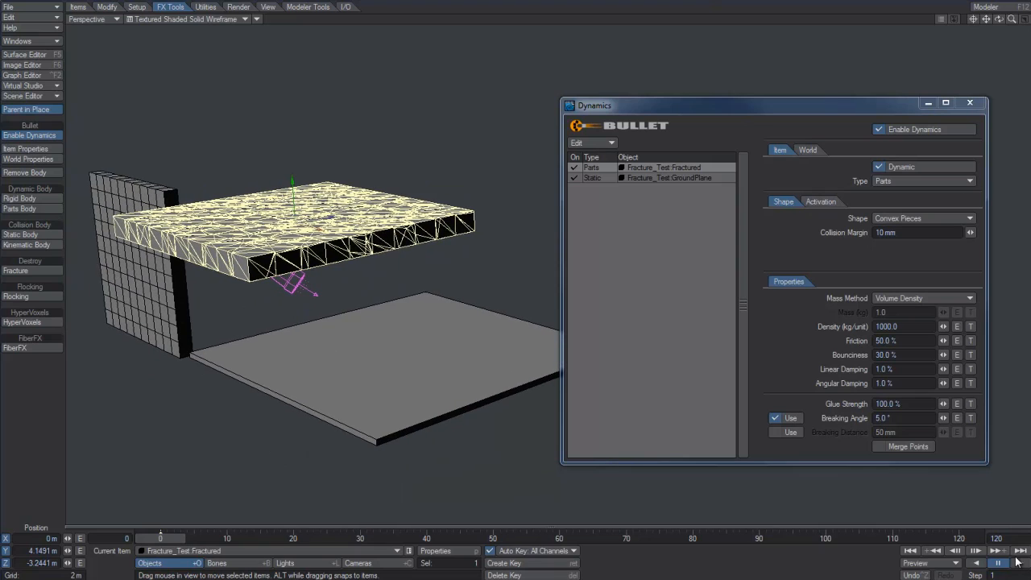
Simulate the flat slab with convex glued pieces dropping onto the ground plane
click(999, 563)
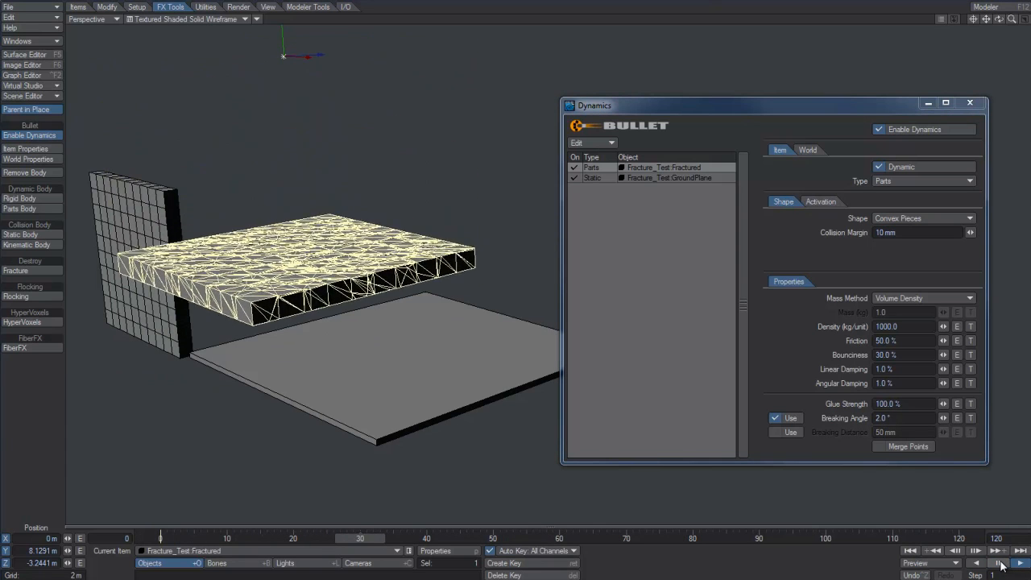
click(997, 562)
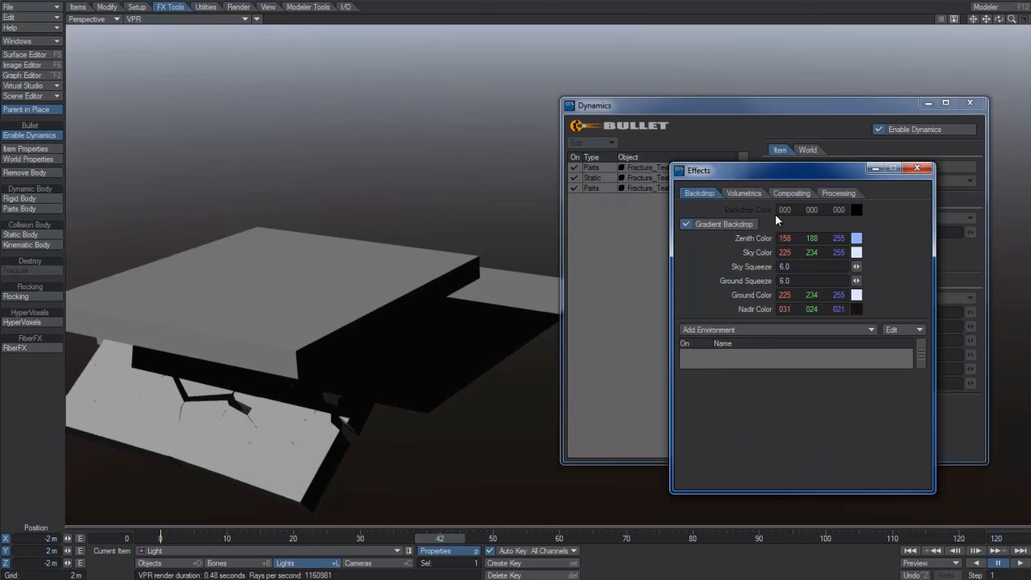
Give the VPR preview a gradient sky backdrop and enable interpolated radiosity in Render Globals
click(916, 167)
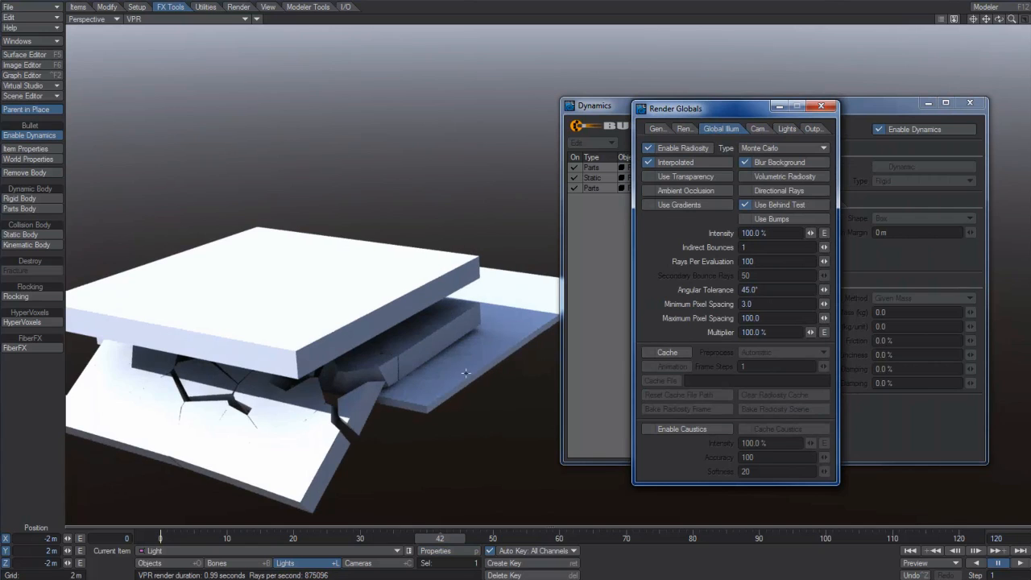
click(820, 106)
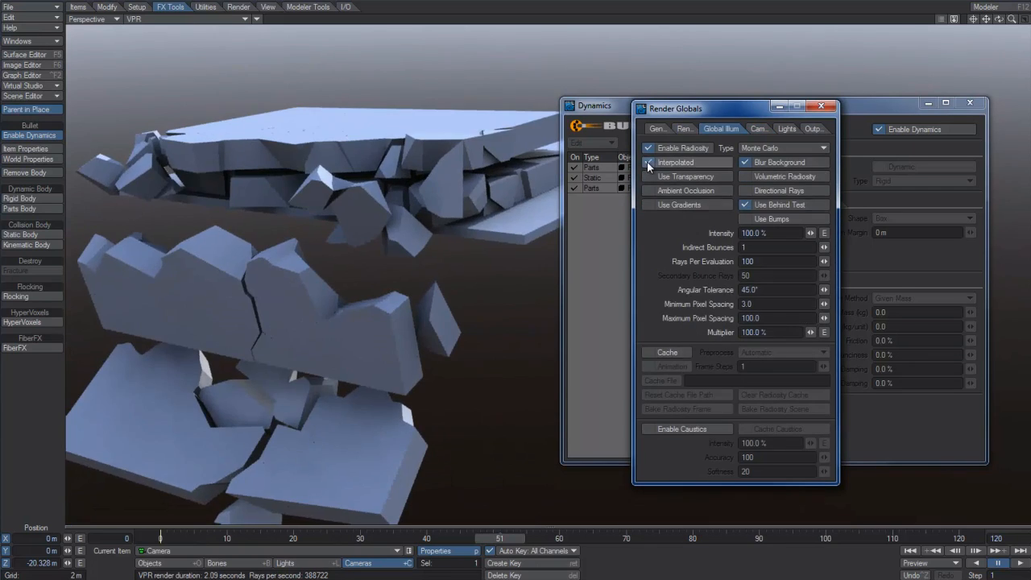
click(649, 161)
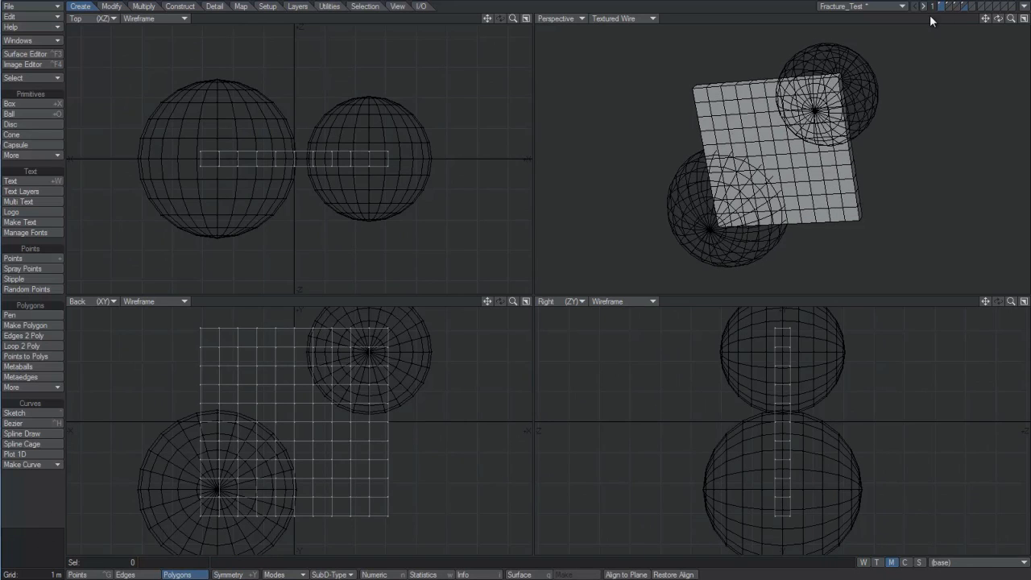
Re-fracture the slab into 256 Voronoi cells seeded from the background-layer spheres
click(142, 6)
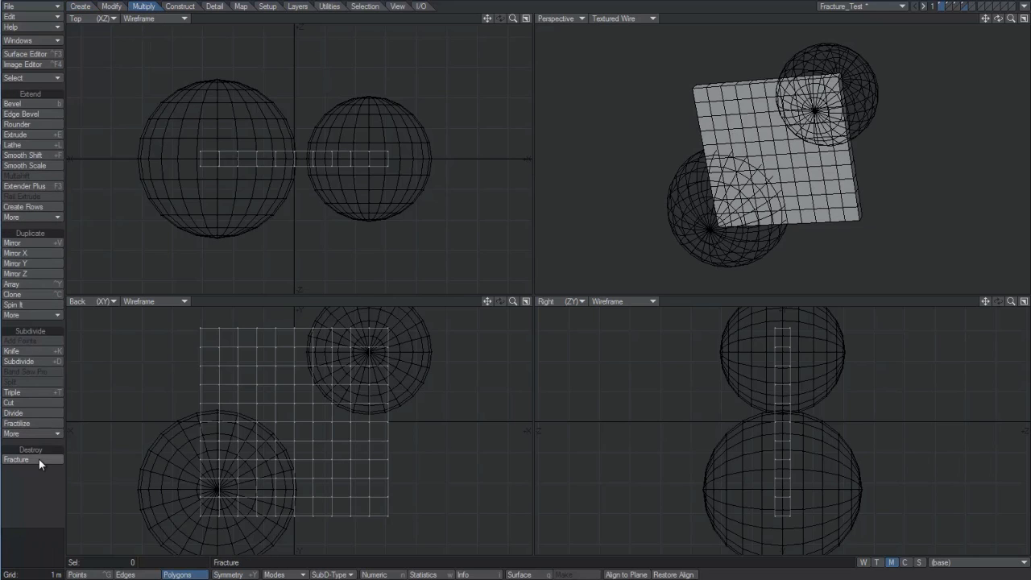
click(16, 459)
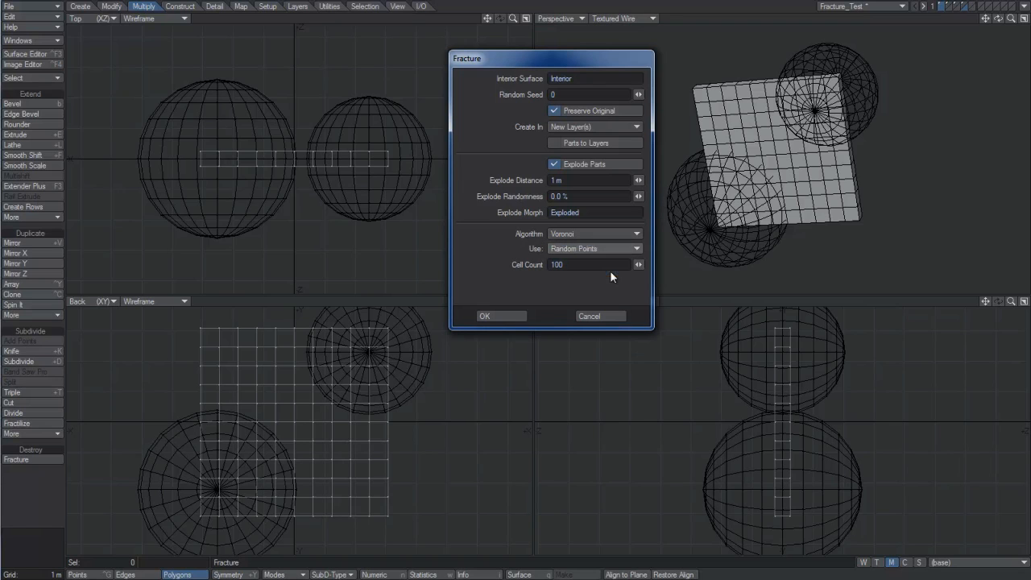
click(595, 248)
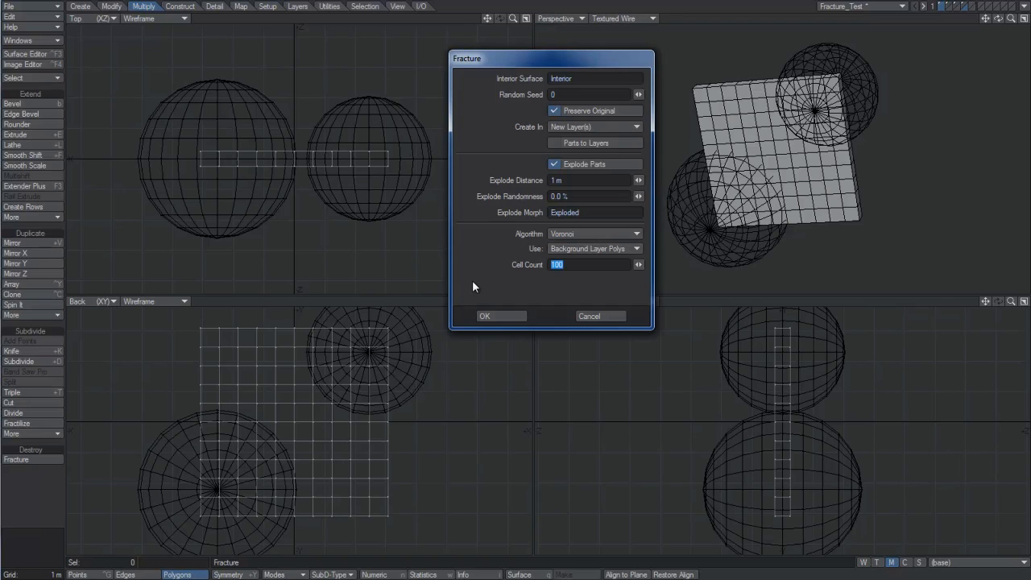
text(256)
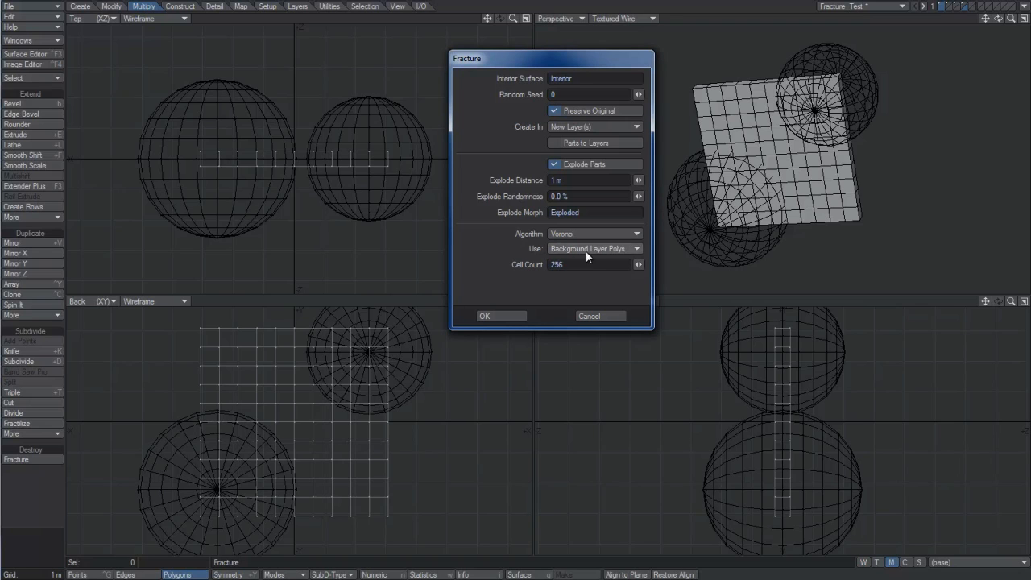
click(484, 316)
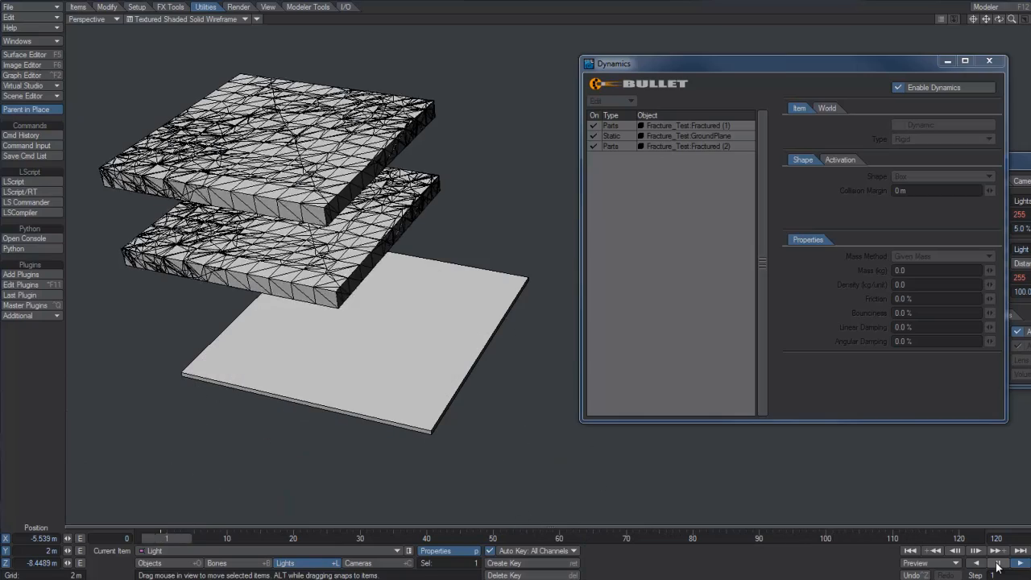
Play the simulation with the two stacked fractured slabs dropping onto the plane
click(997, 560)
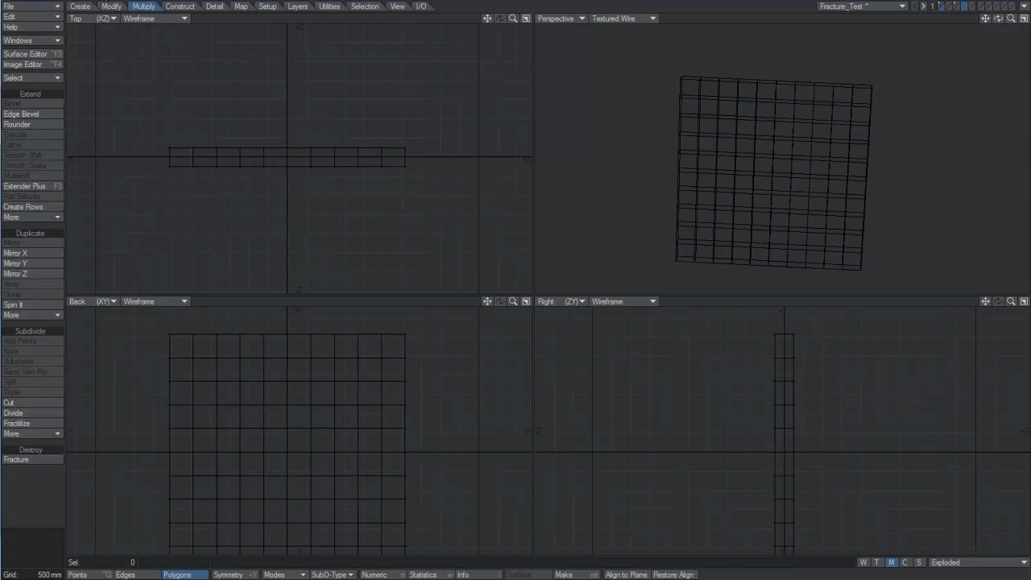
Spray a cloud of seed points around the slab and fracture it from those points
click(81, 7)
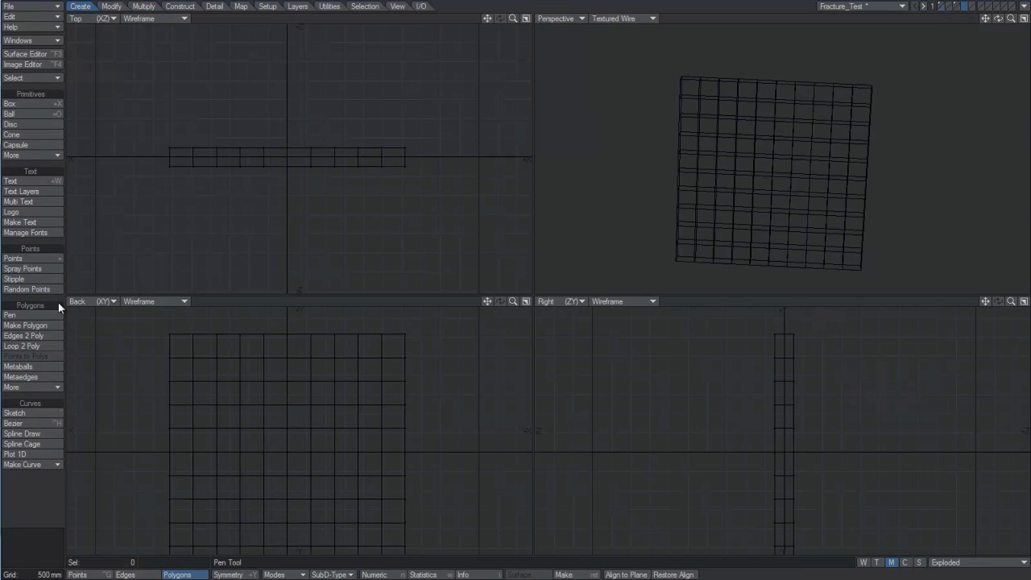
click(23, 267)
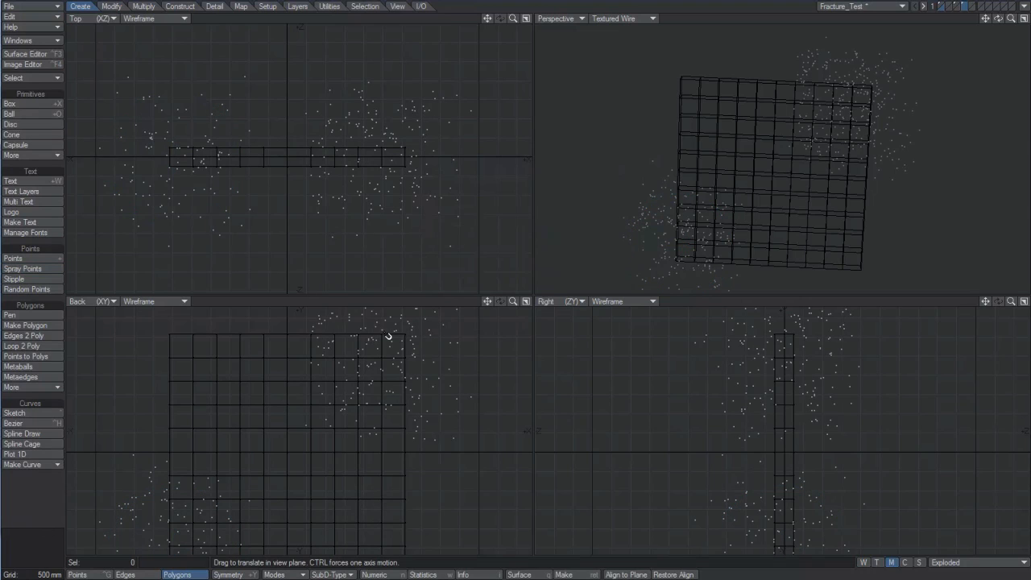
click(16, 459)
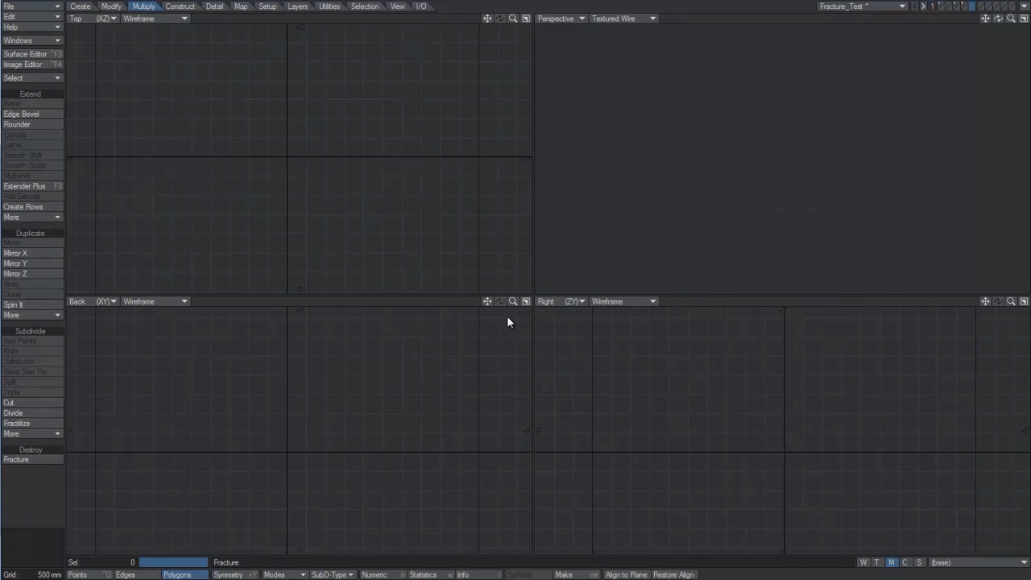
click(16, 459)
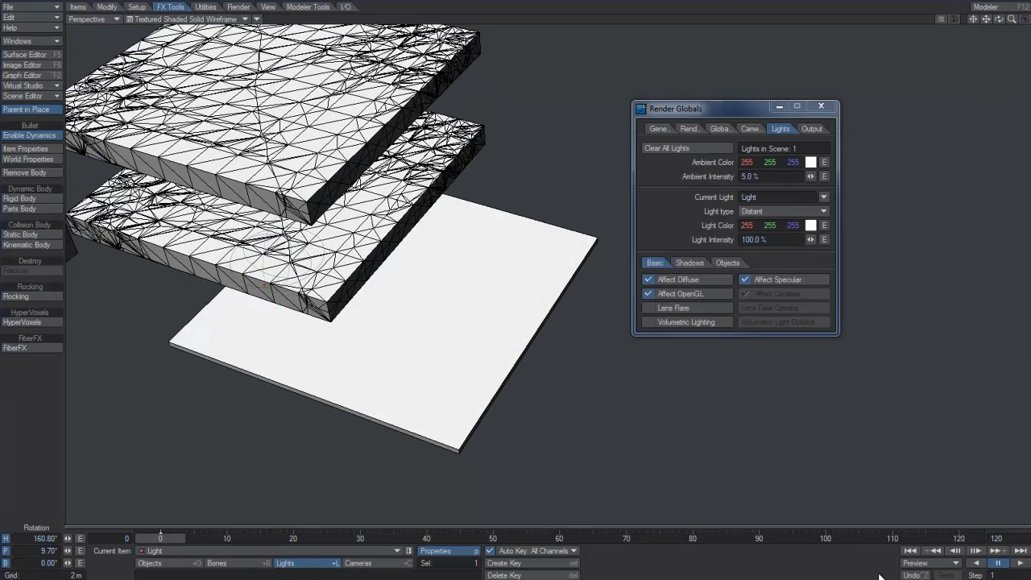
click(1002, 564)
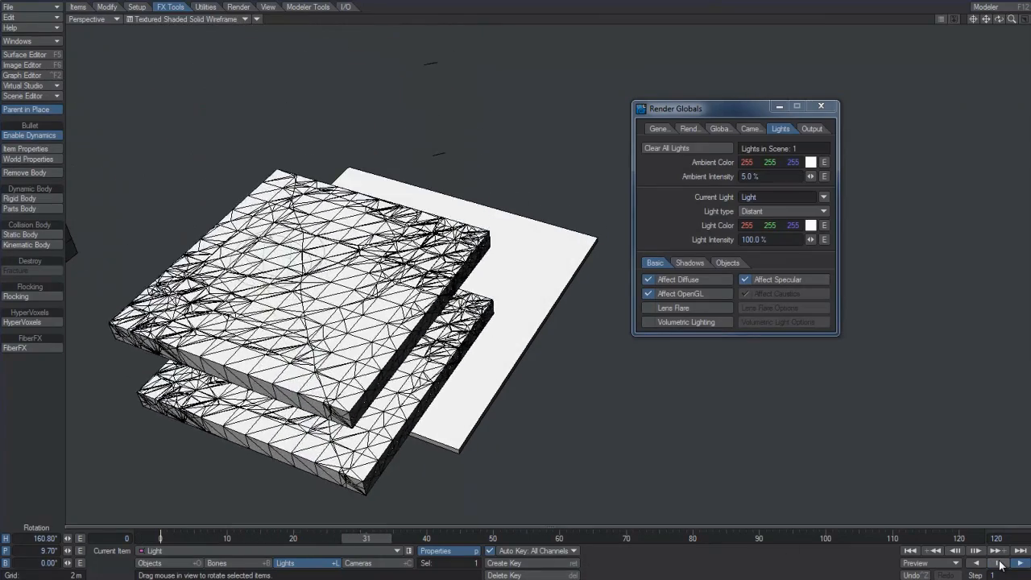